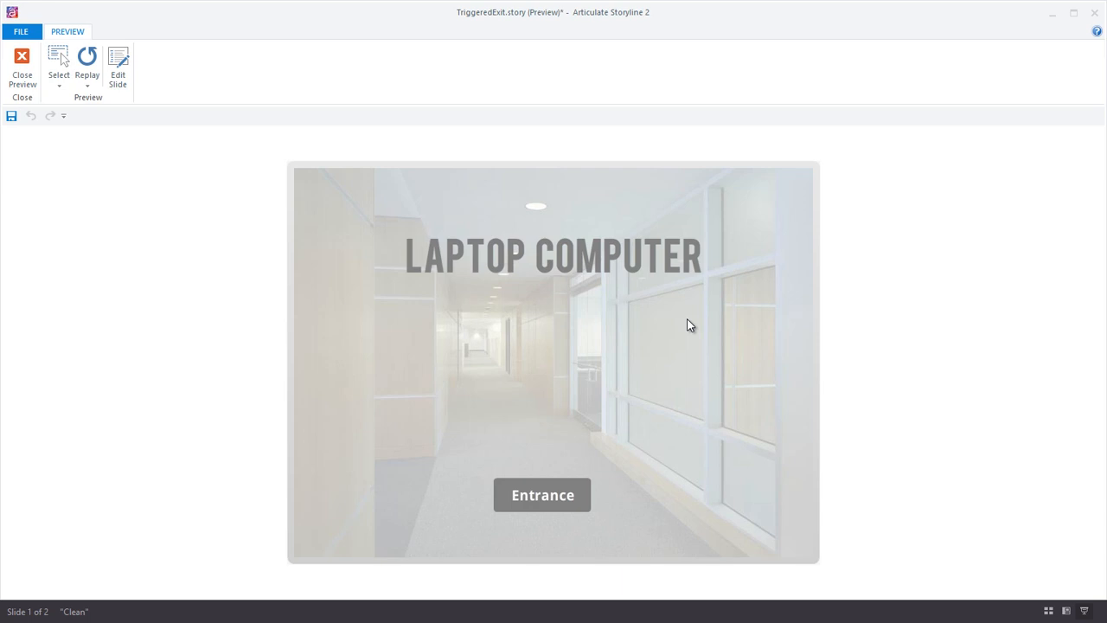
# In preview, use the Entrance button to fly the laptop in, then Exit to fly it out.
pyautogui.click(541, 495)
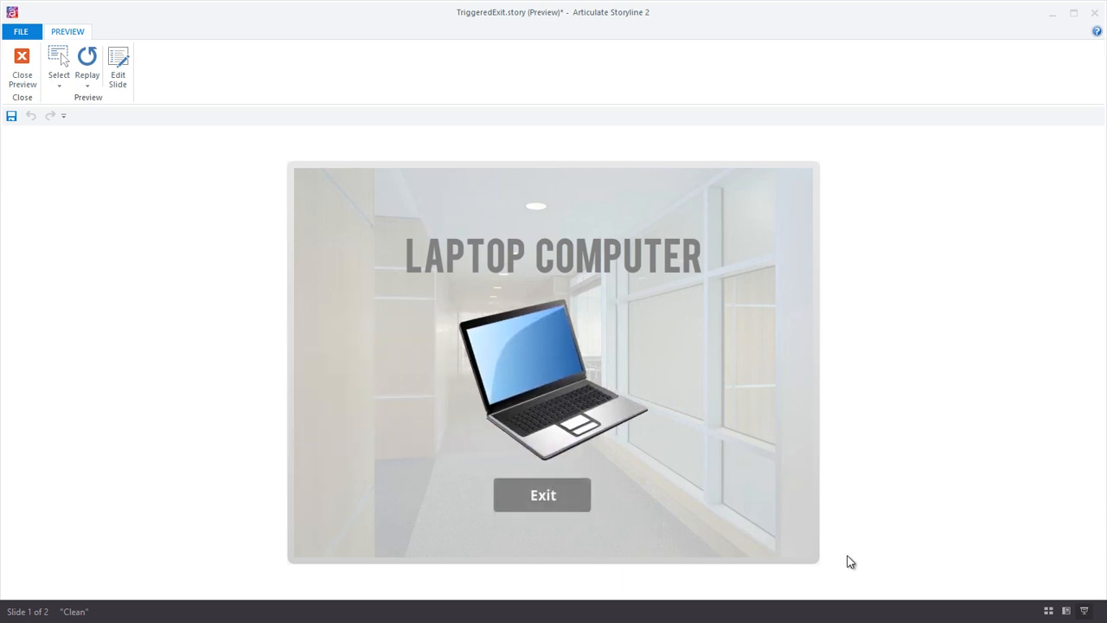
pyautogui.click(542, 494)
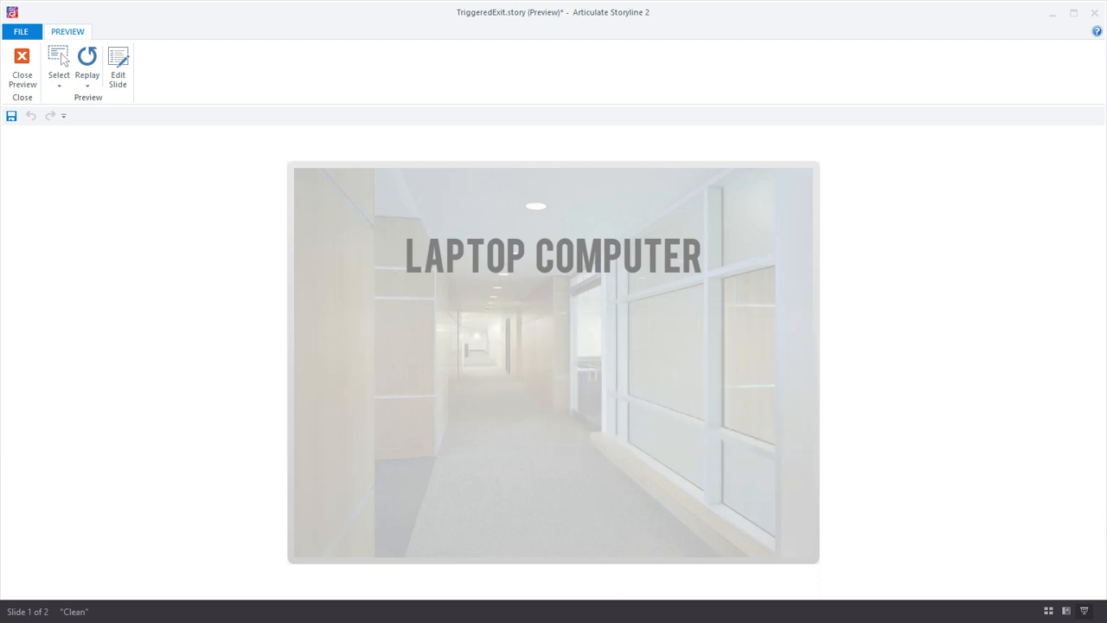
# Return to the slide editor and insert the laptop image as Picture 1.
pyautogui.click(22, 67)
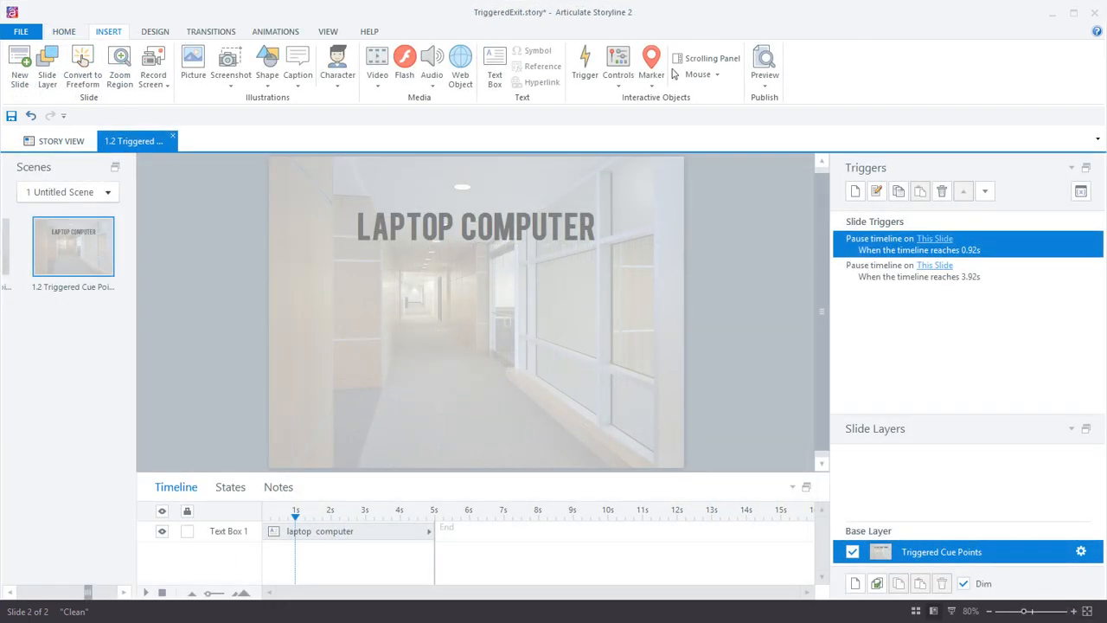
pyautogui.click(193, 65)
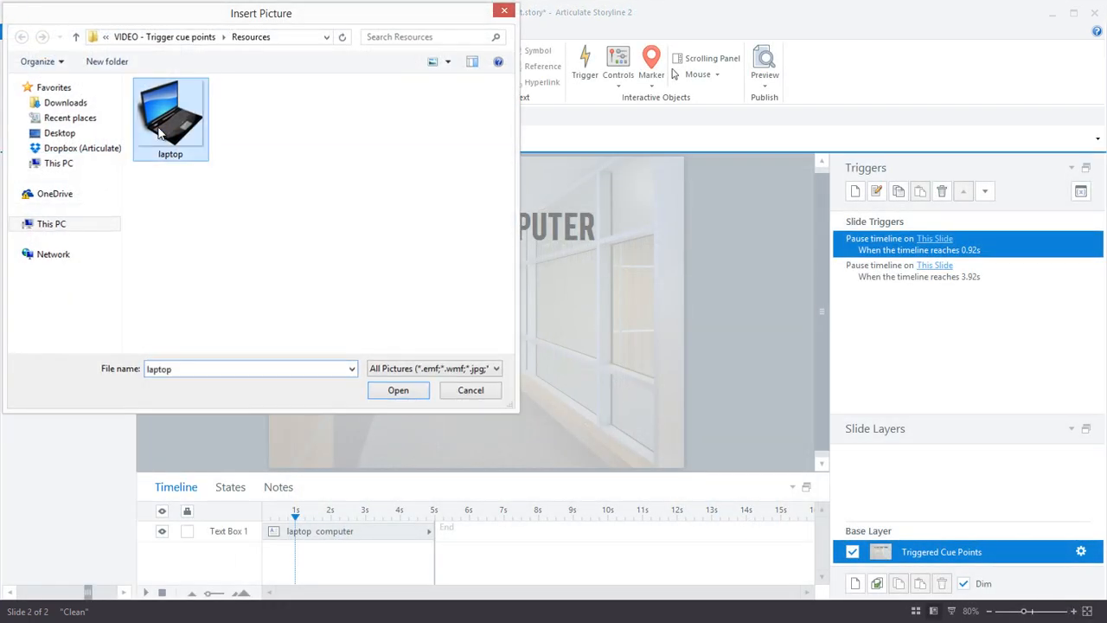
pyautogui.click(398, 391)
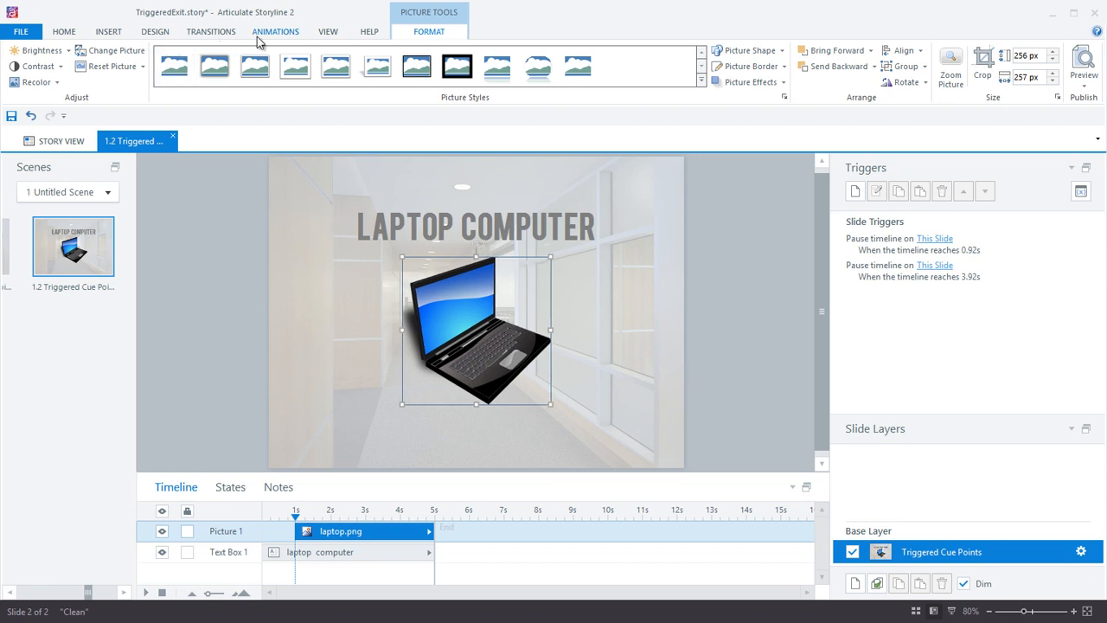
# Give the laptop a 1-second Fly In entrance and Fly Out exit, setting the exit direction.
pyautogui.click(275, 31)
pyautogui.write('1')
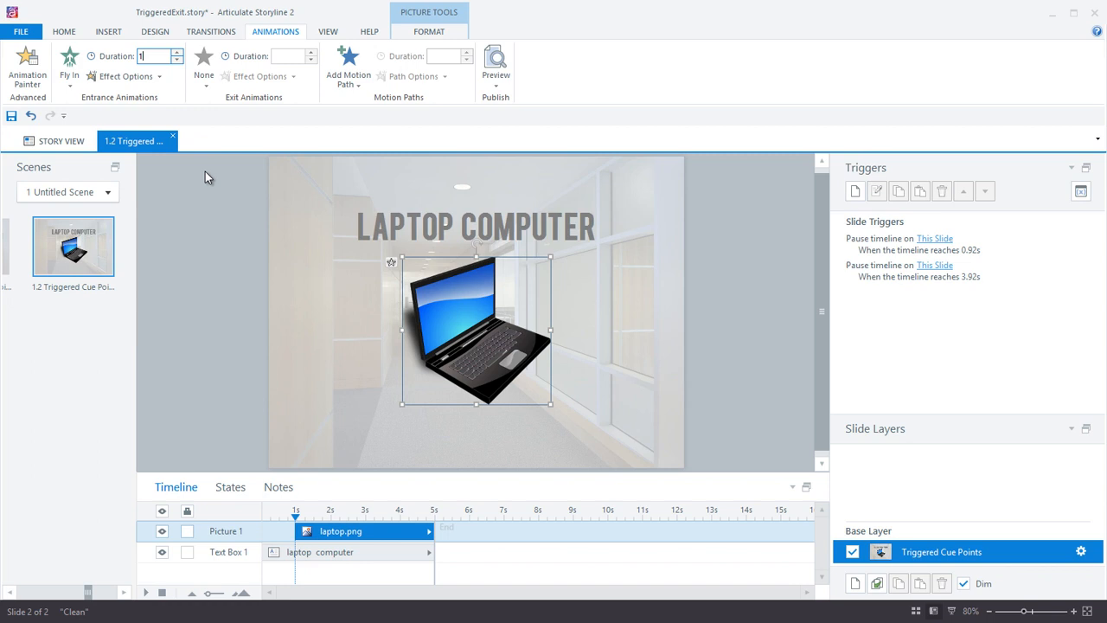
pyautogui.click(203, 65)
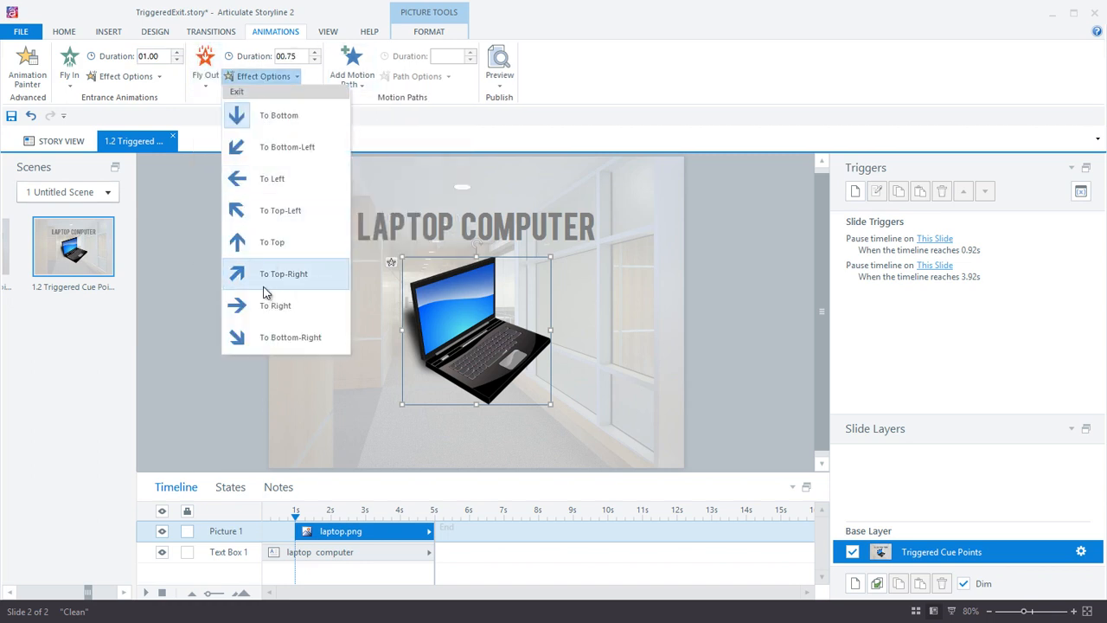
pyautogui.click(284, 273)
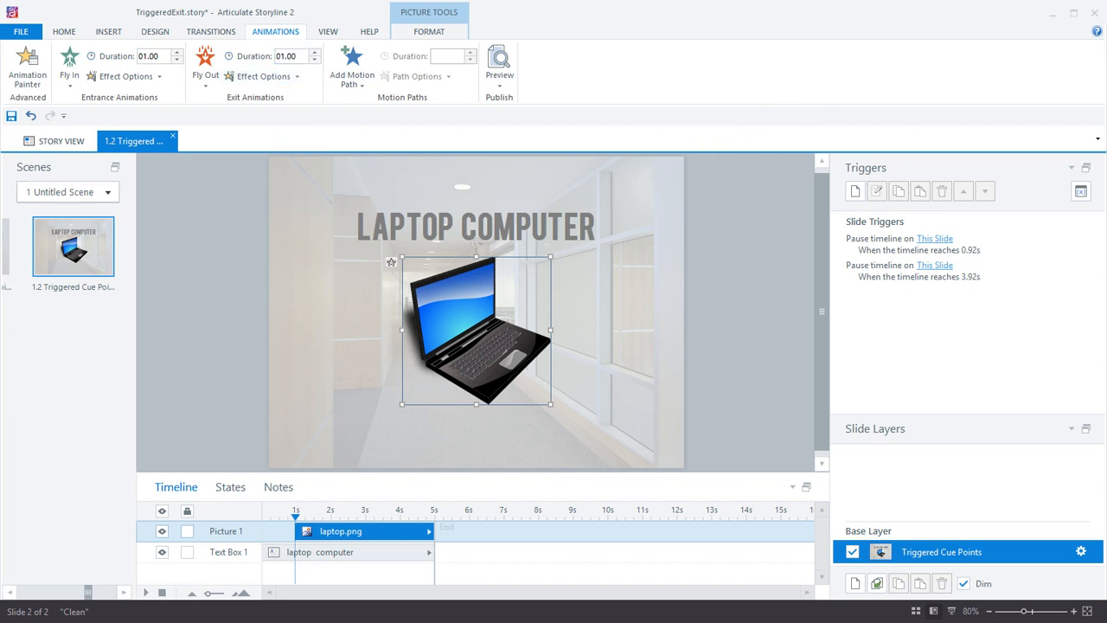
# Add grey Entrance and Exit buttons below the laptop, with Exit appearing later.
pyautogui.click(618, 65)
pyautogui.write('Ex')
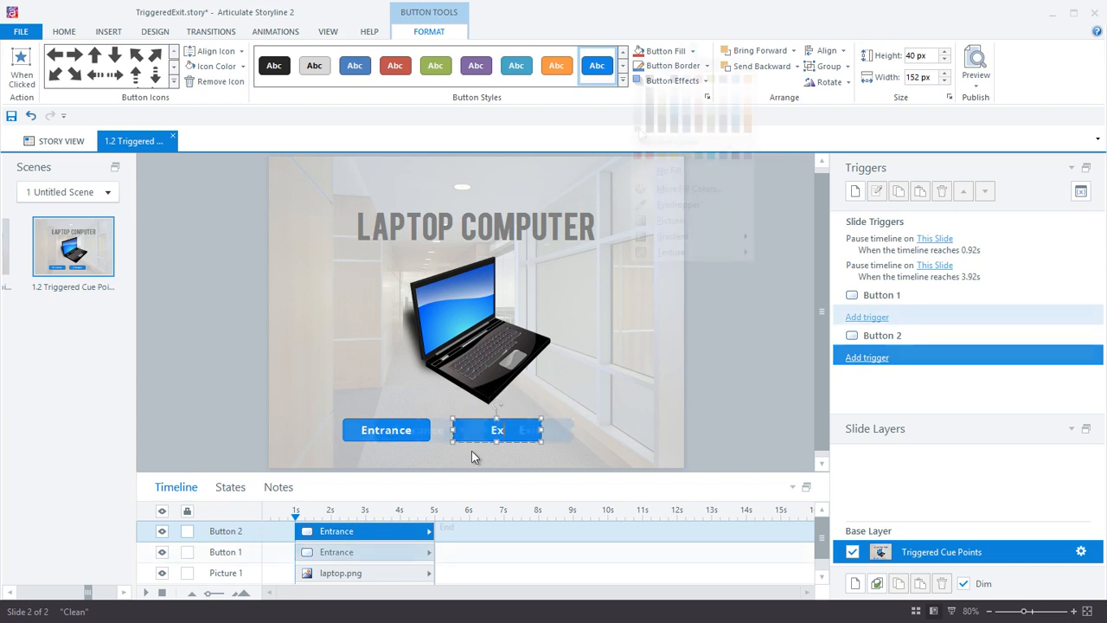
pyautogui.click(703, 66)
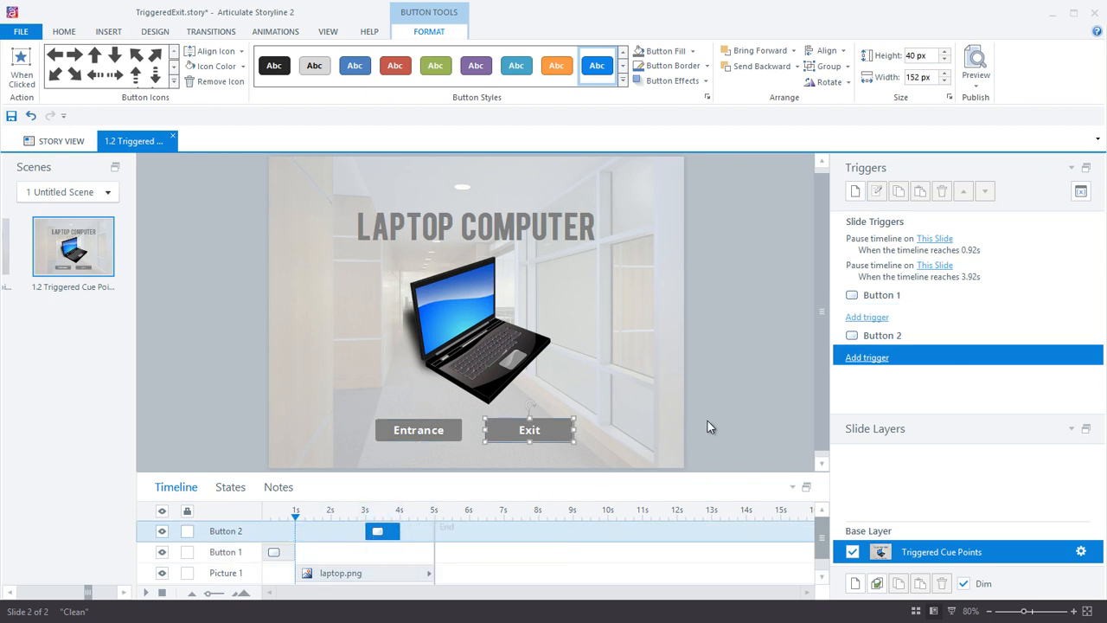
pyautogui.moveTo(735, 363)
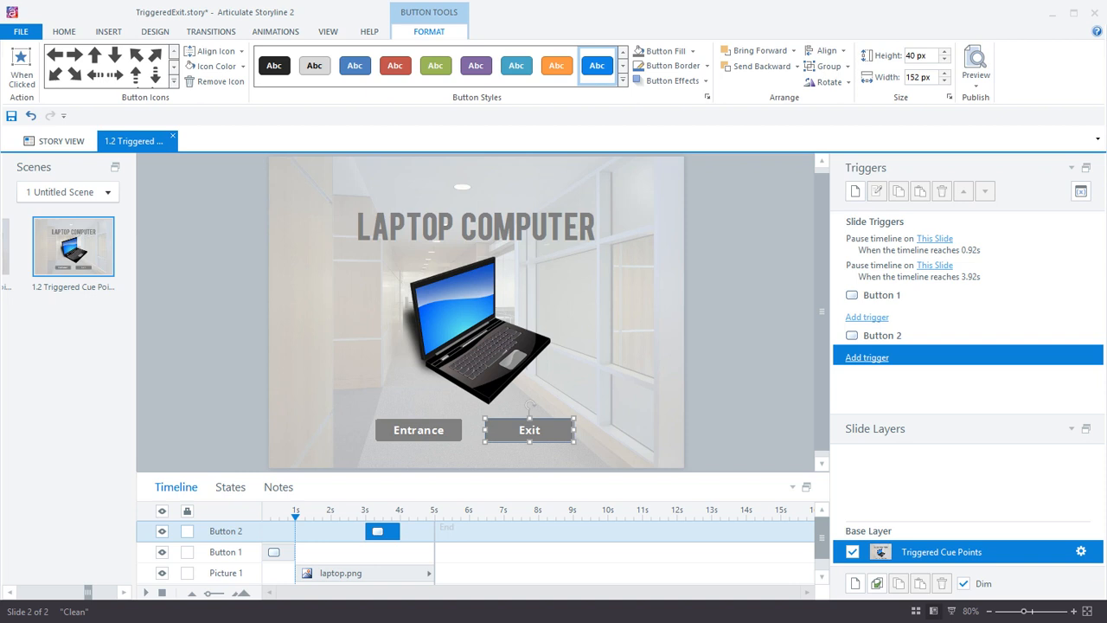
pyautogui.moveTo(301, 517)
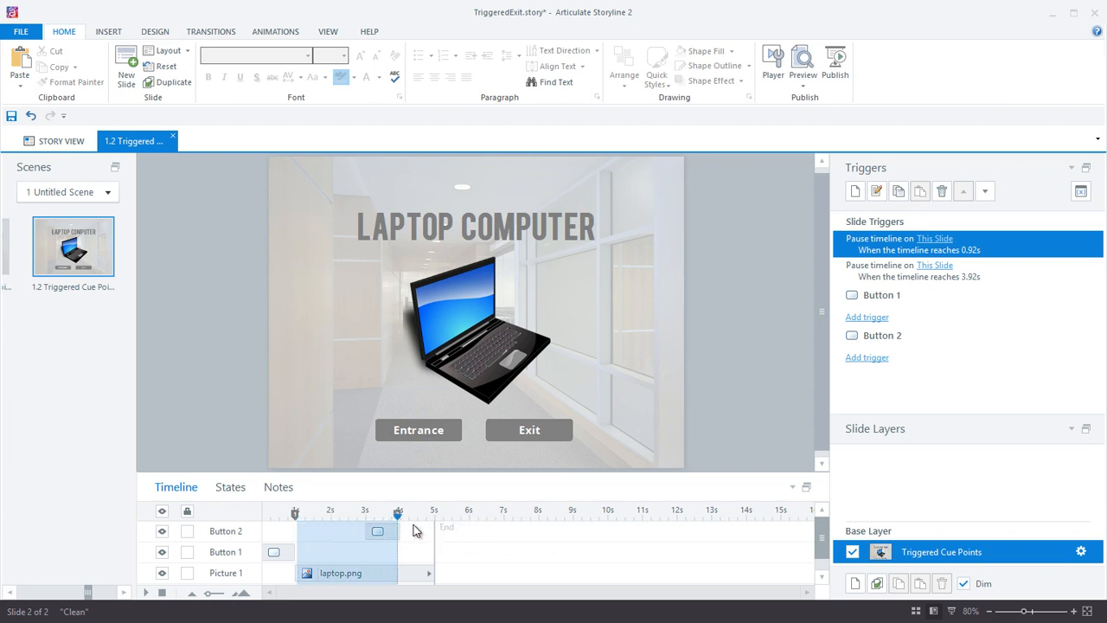
pyautogui.moveTo(304, 541)
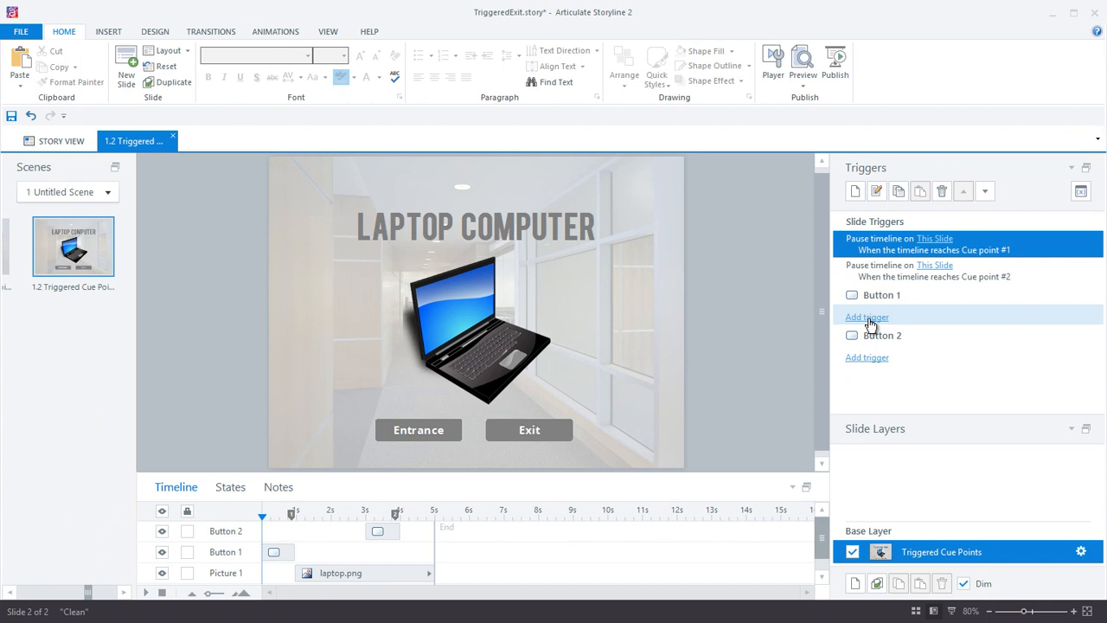
# Give the Entrance button a trigger resuming this slide's timeline when clicked.
pyautogui.click(867, 317)
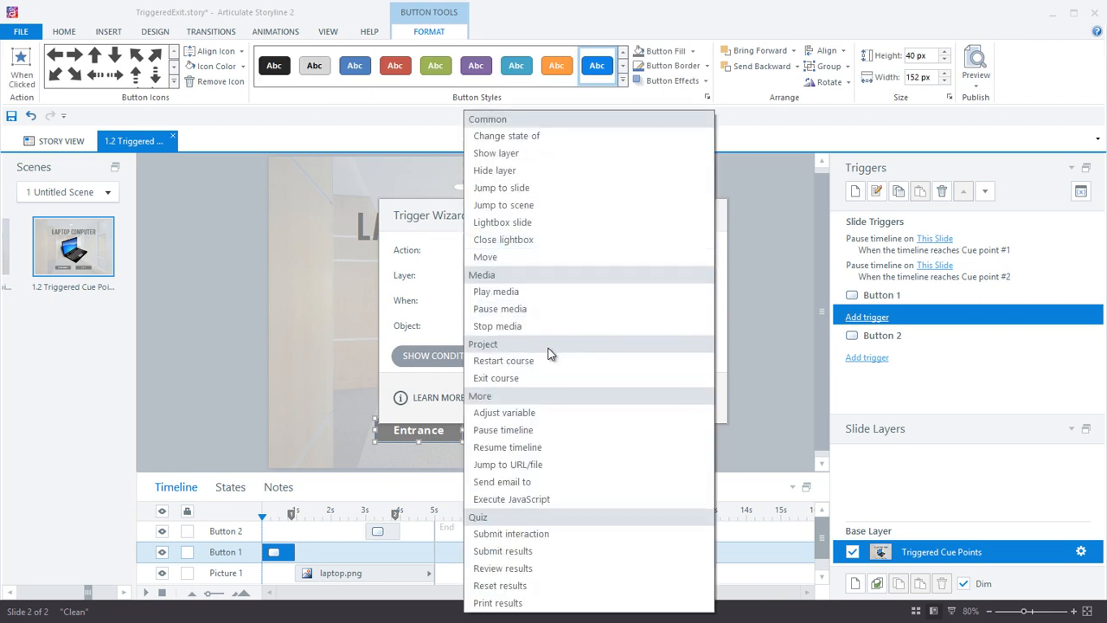
pyautogui.click(507, 446)
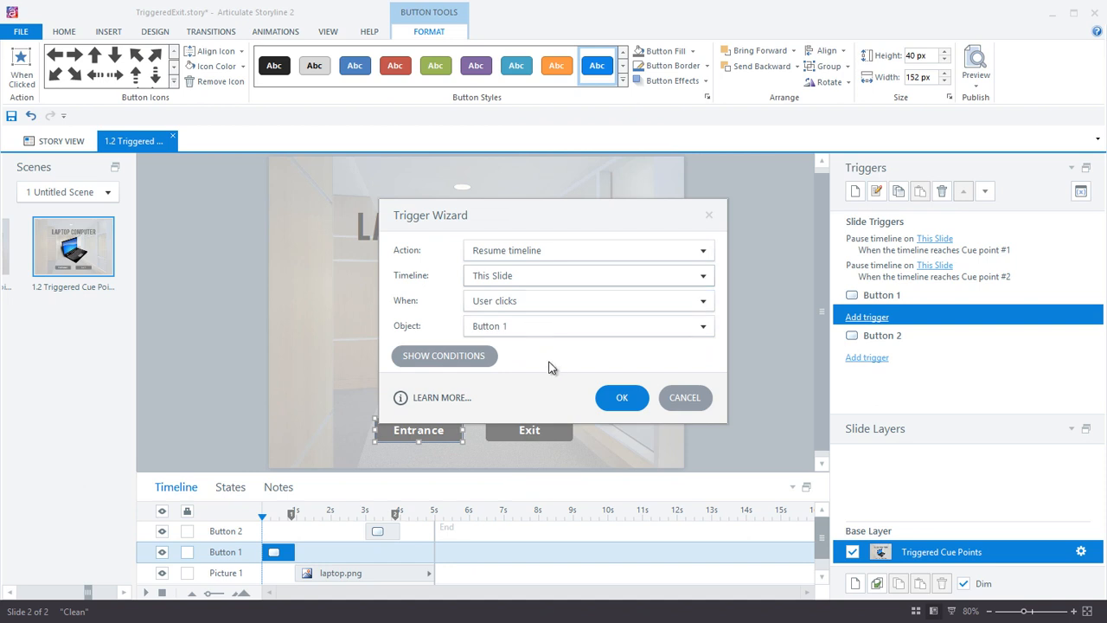
pyautogui.click(621, 397)
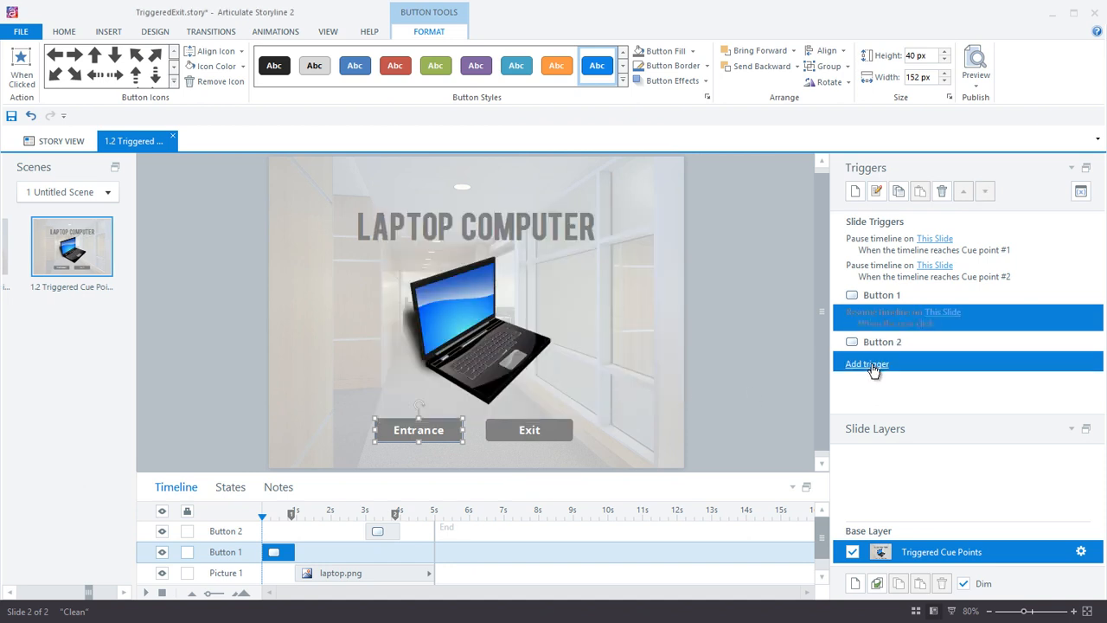
# Give the Exit button a resume-timeline trigger for this slide, then preview the slide.
pyautogui.click(867, 363)
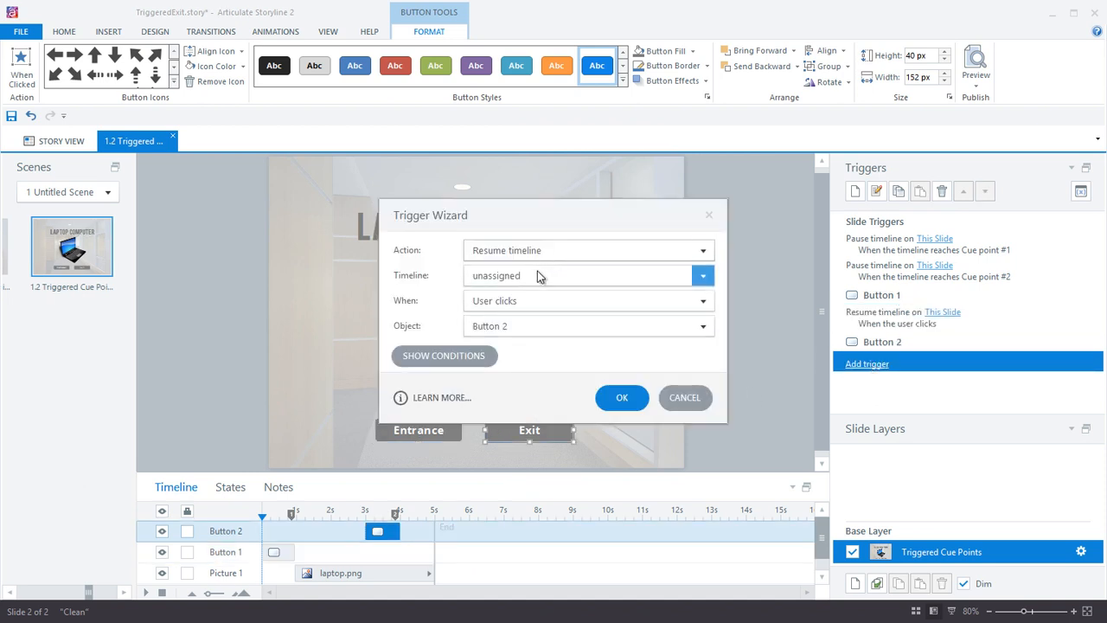
pyautogui.click(702, 275)
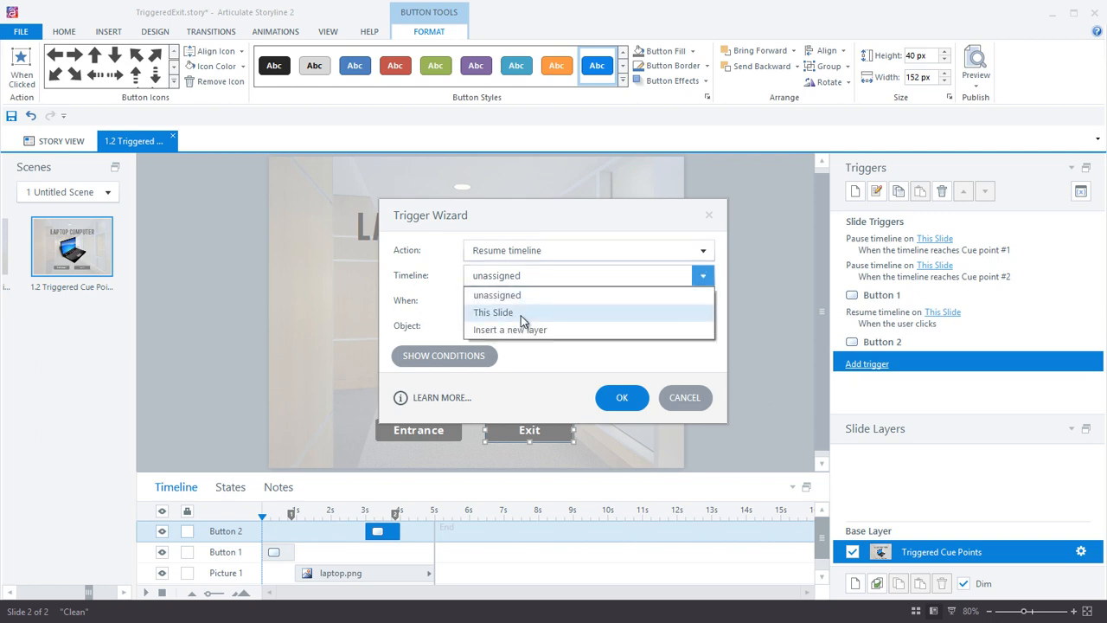
pyautogui.click(622, 397)
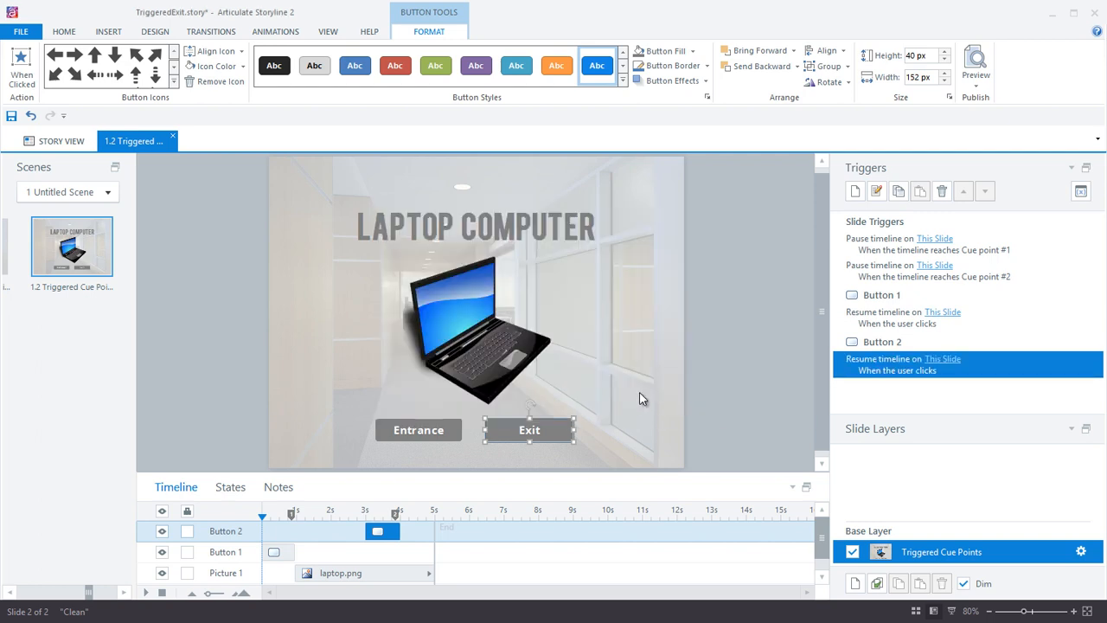
pyautogui.click(976, 65)
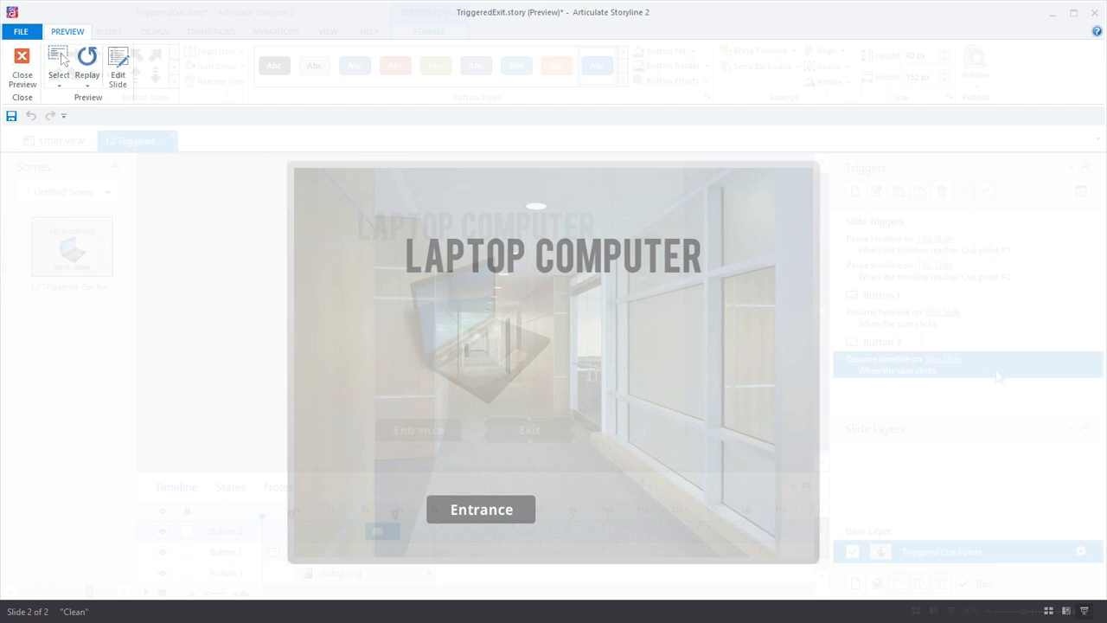